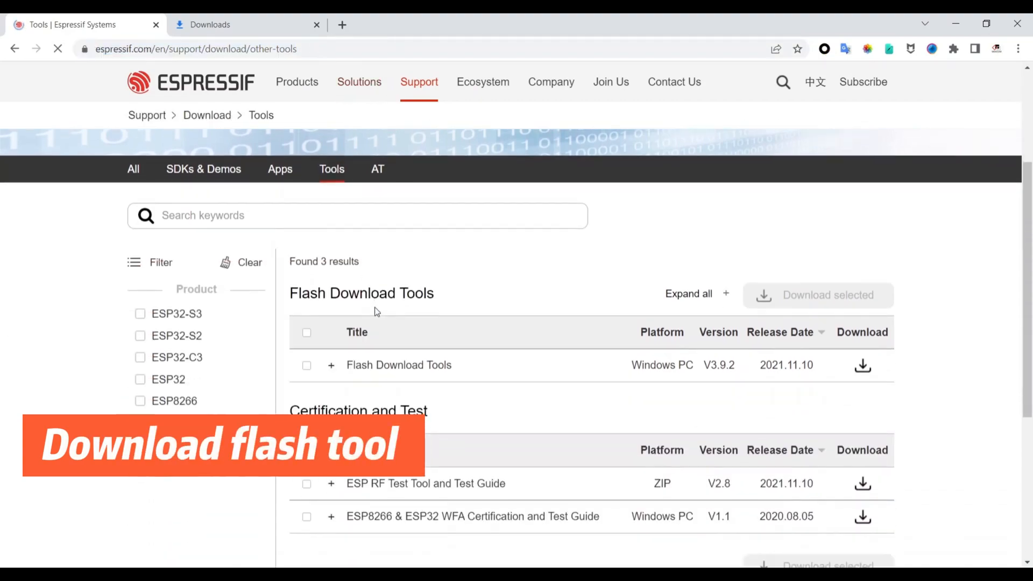
# Download the Flash Download Tools zip and show it in its folder
pyautogui.scroll(-3)
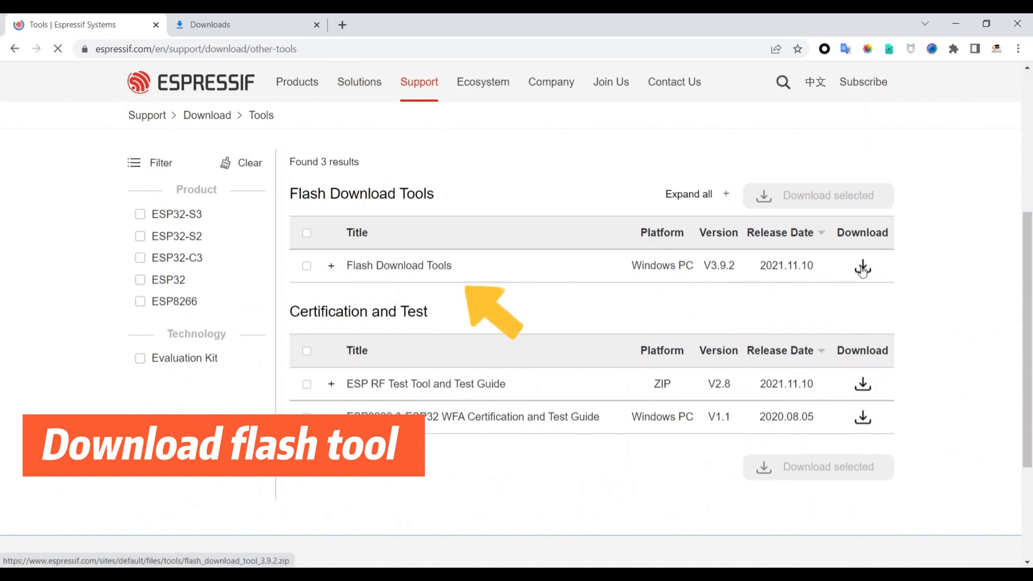
pyautogui.click(863, 265)
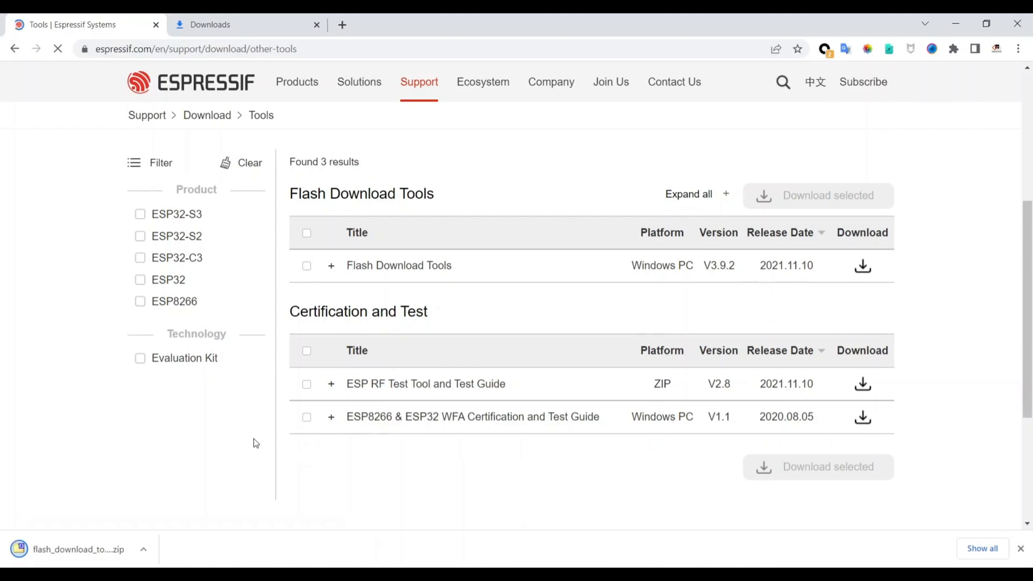
pyautogui.click(143, 549)
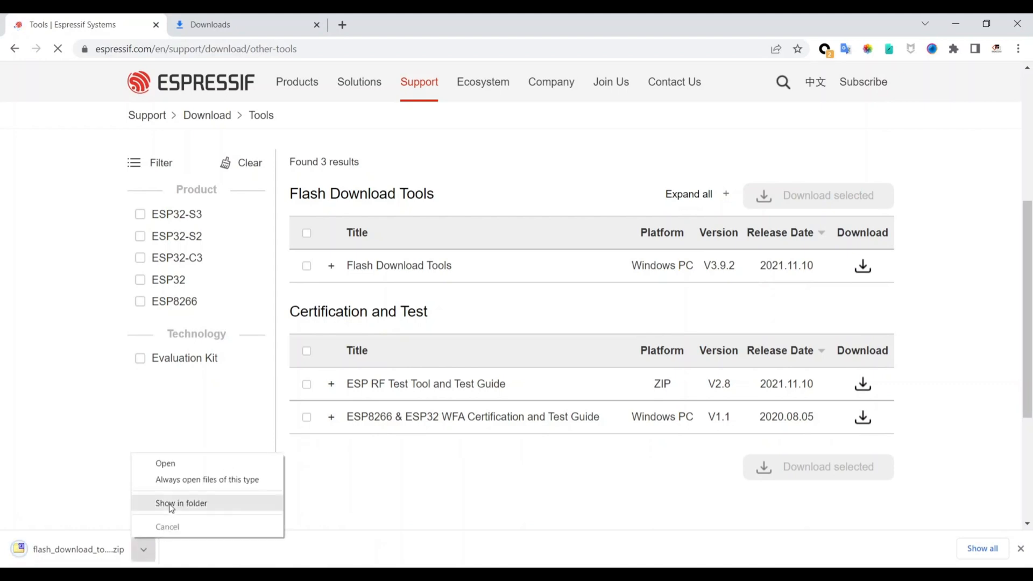
pyautogui.click(171, 508)
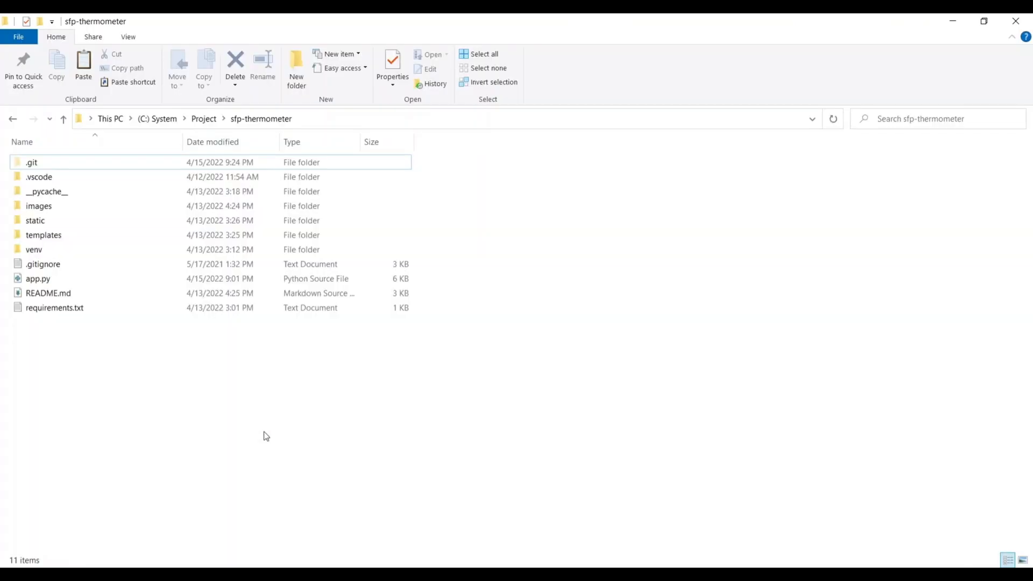
# Extract flash_download_tool_3.9.2.zip with 7-Zip and launch flash_download_tool_3.9.2.exe
pyautogui.click(79, 292)
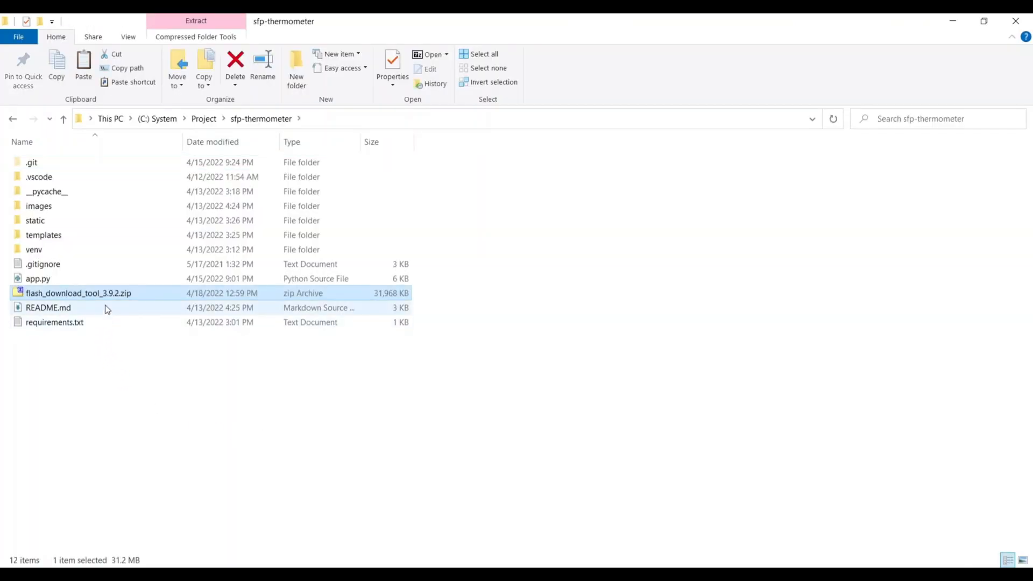
pyautogui.rightClick(78, 294)
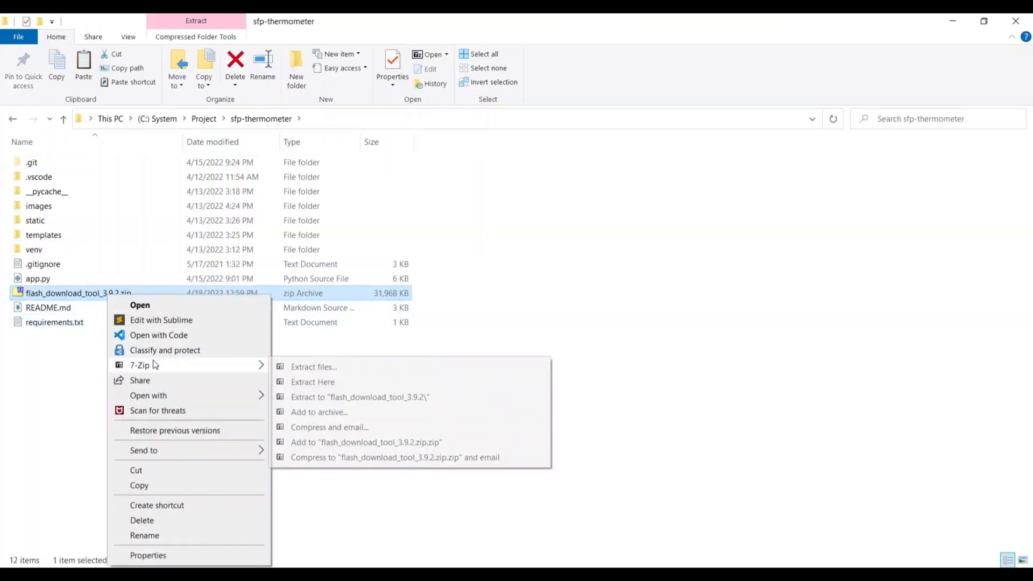
pyautogui.click(360, 397)
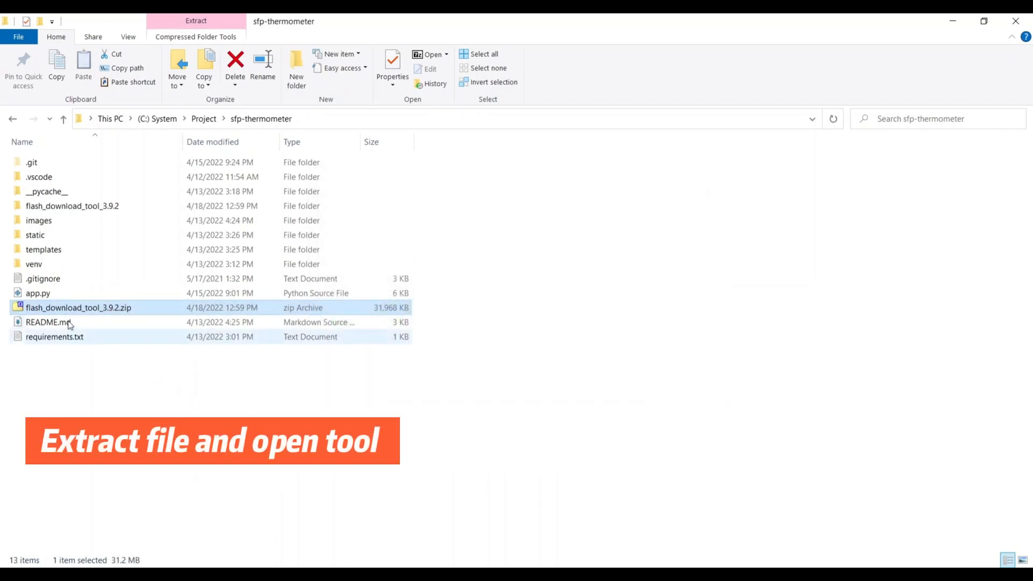
pyautogui.doubleClick(73, 205)
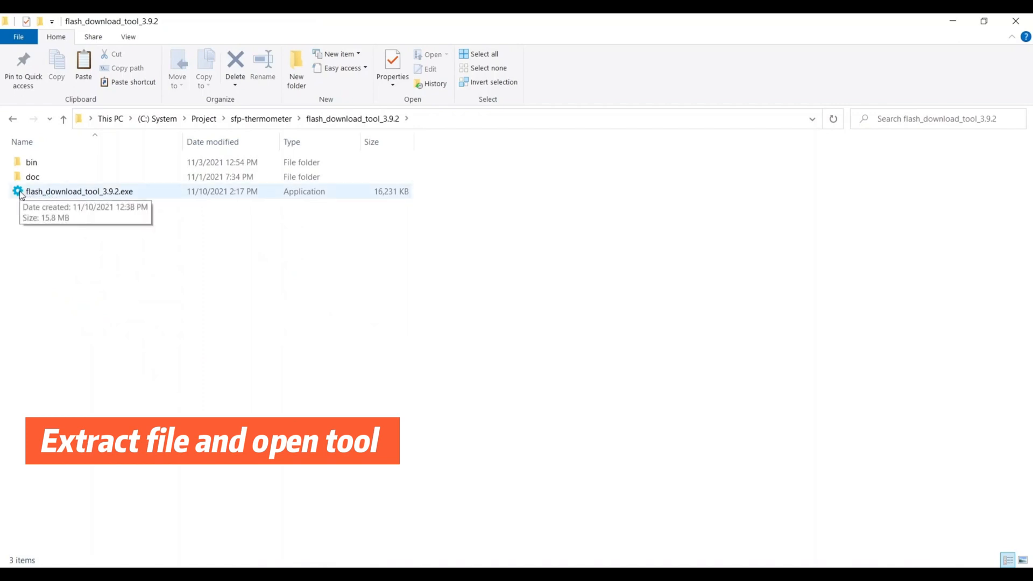
pyautogui.doubleClick(79, 191)
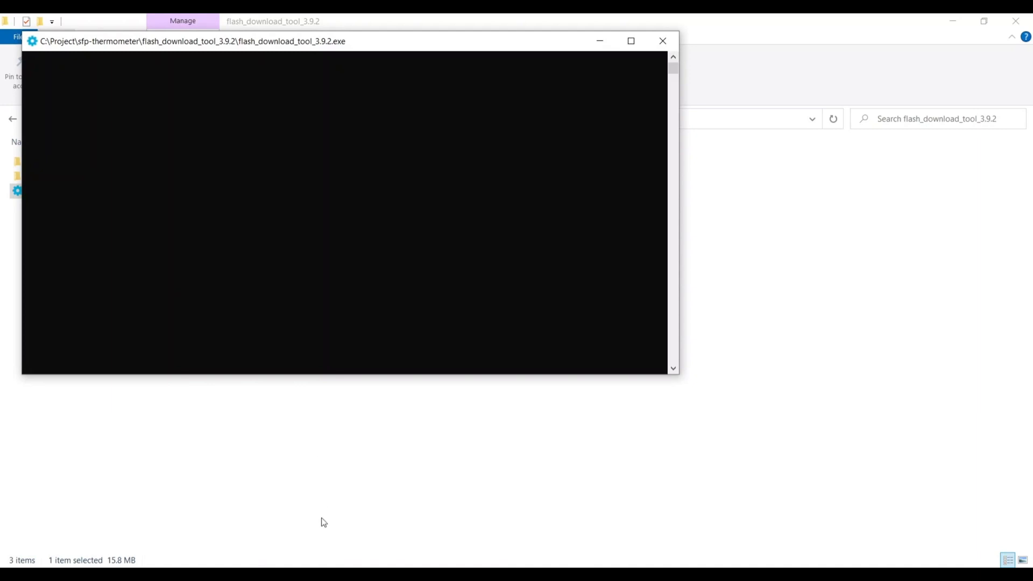
pyautogui.moveTo(260, 530)
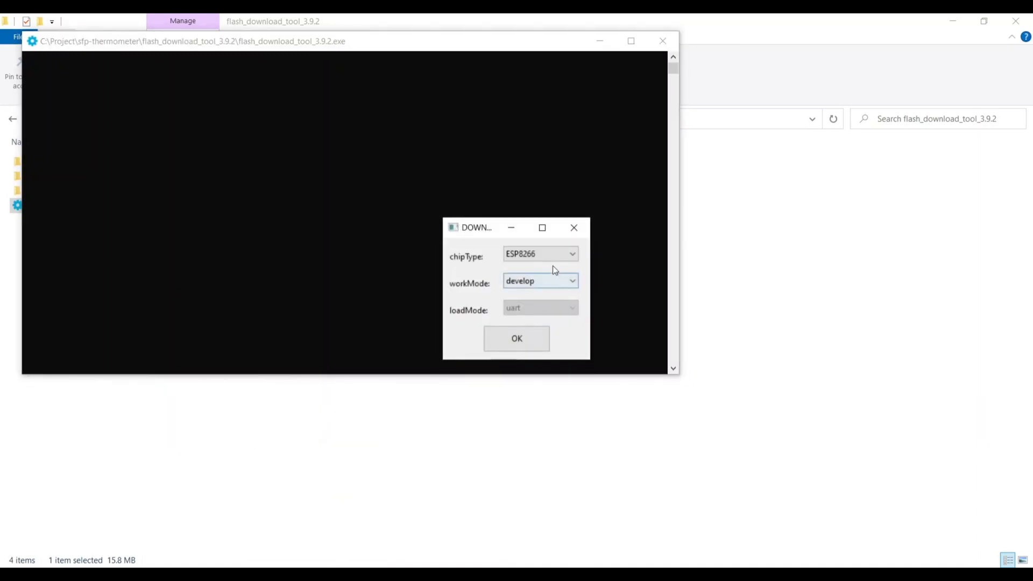
# Choose chip type ESP32 in develop mode and confirm the startup dialog
pyautogui.click(539, 254)
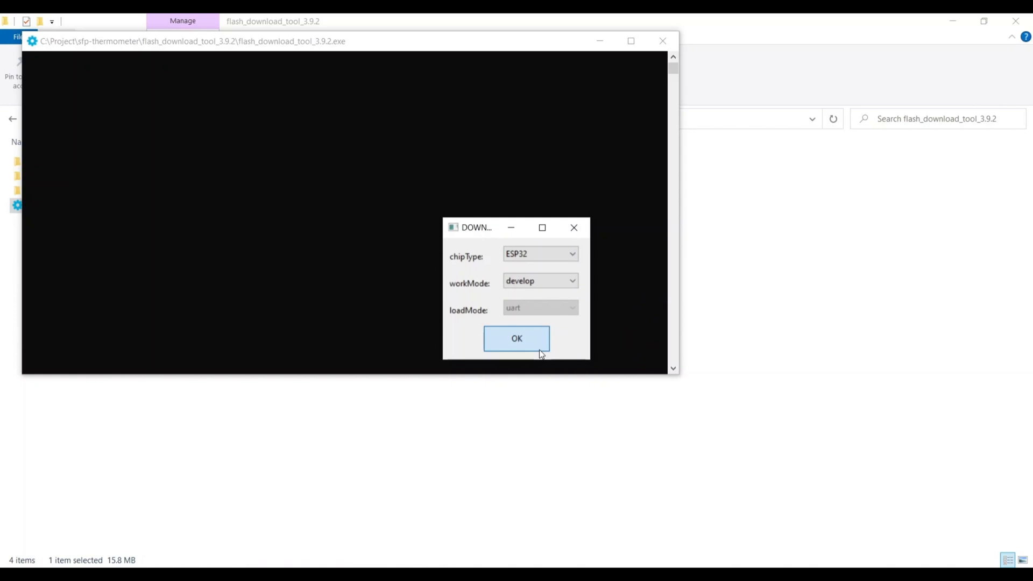
pyautogui.click(516, 338)
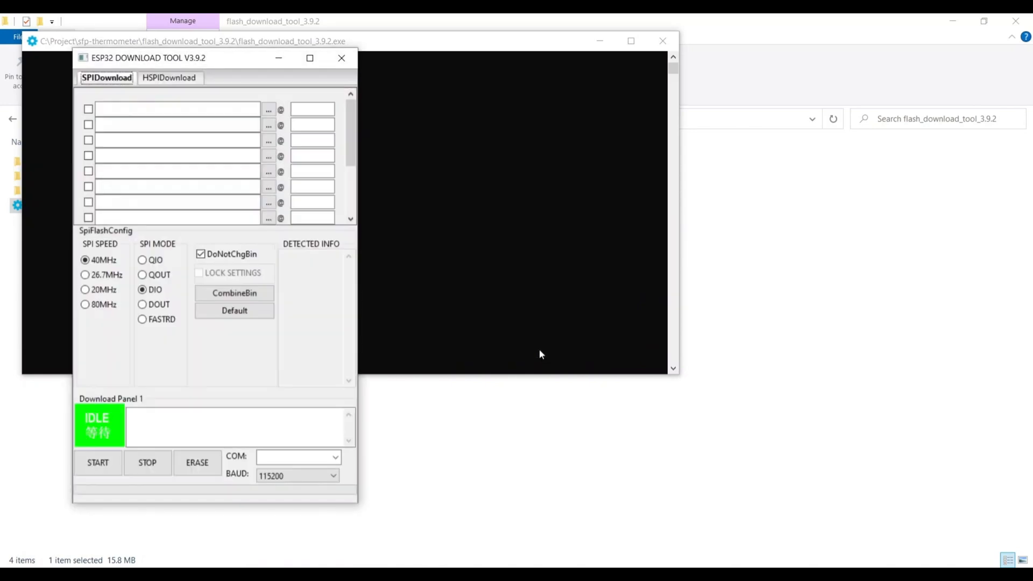
pyautogui.moveTo(256, 155)
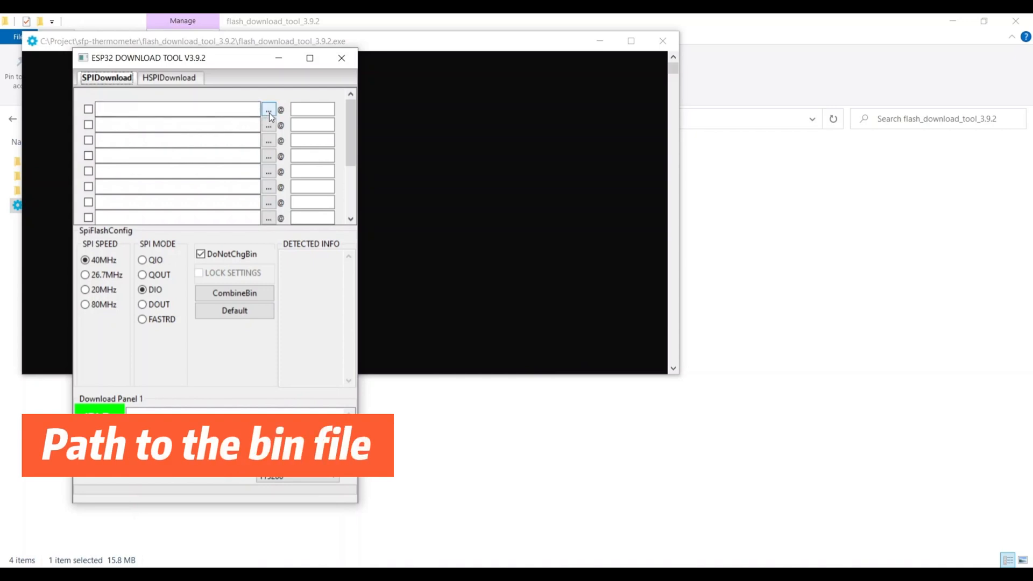
# Load firmware.bin from .pio\build\esp32doit-devkit-v1 into the first flash row
pyautogui.click(268, 109)
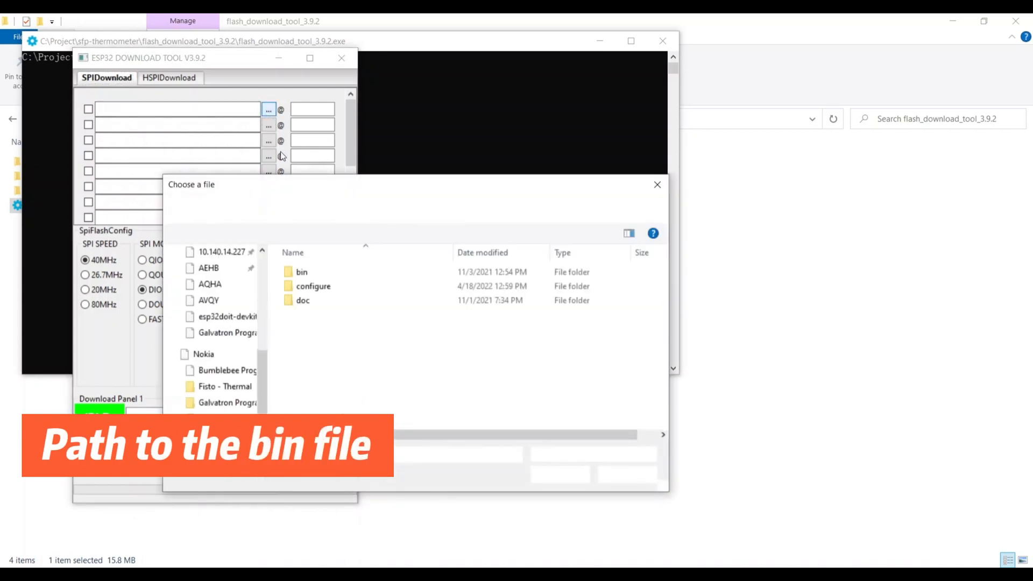
pyautogui.rightClick(110, 346)
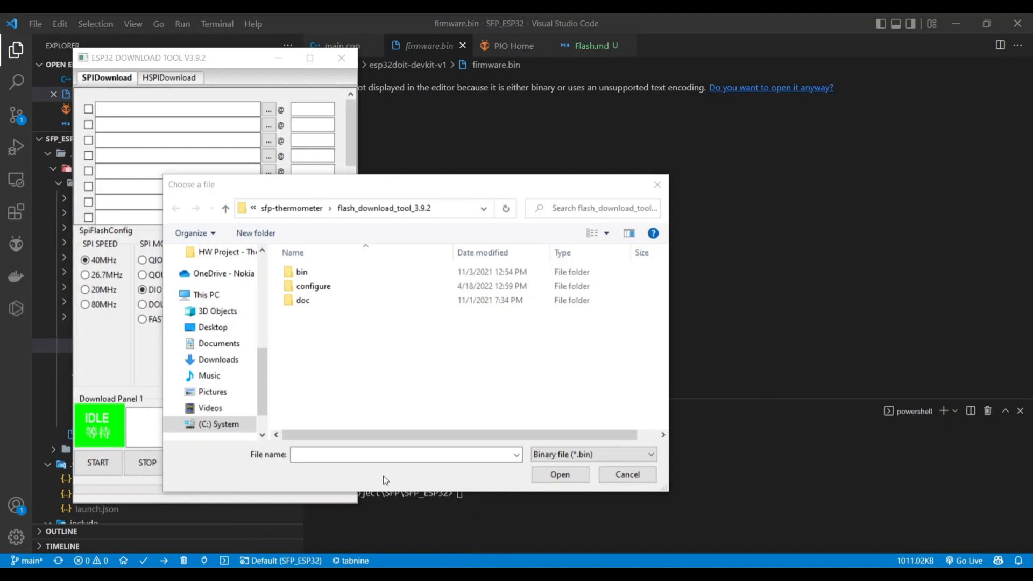
pyautogui.click(362, 208)
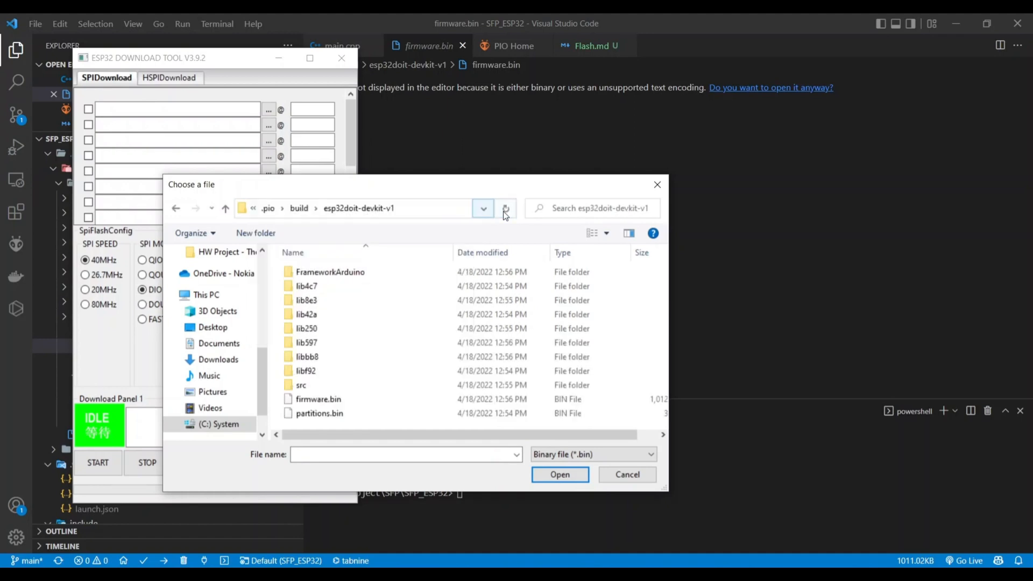
pyautogui.click(318, 399)
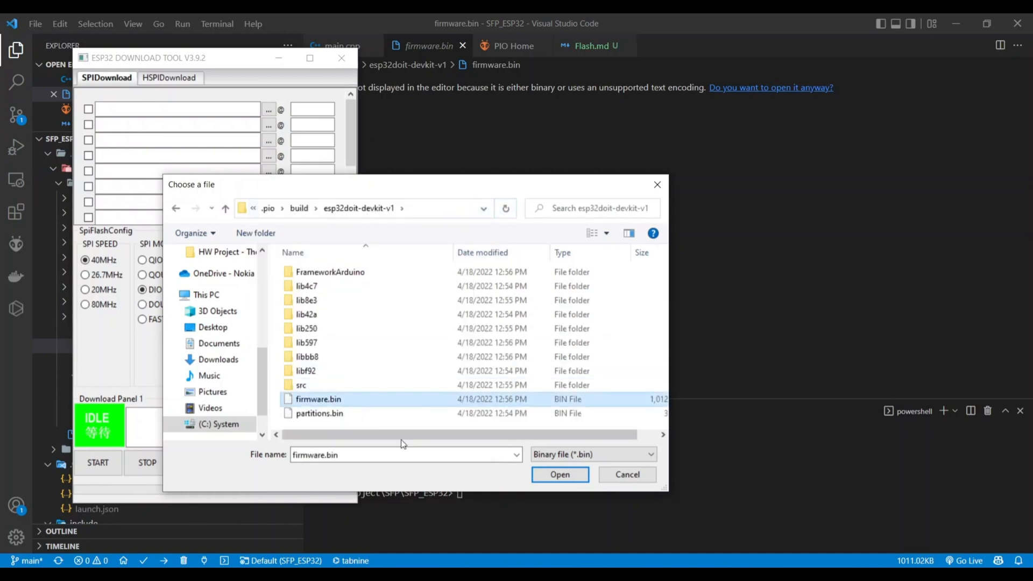
pyautogui.click(559, 474)
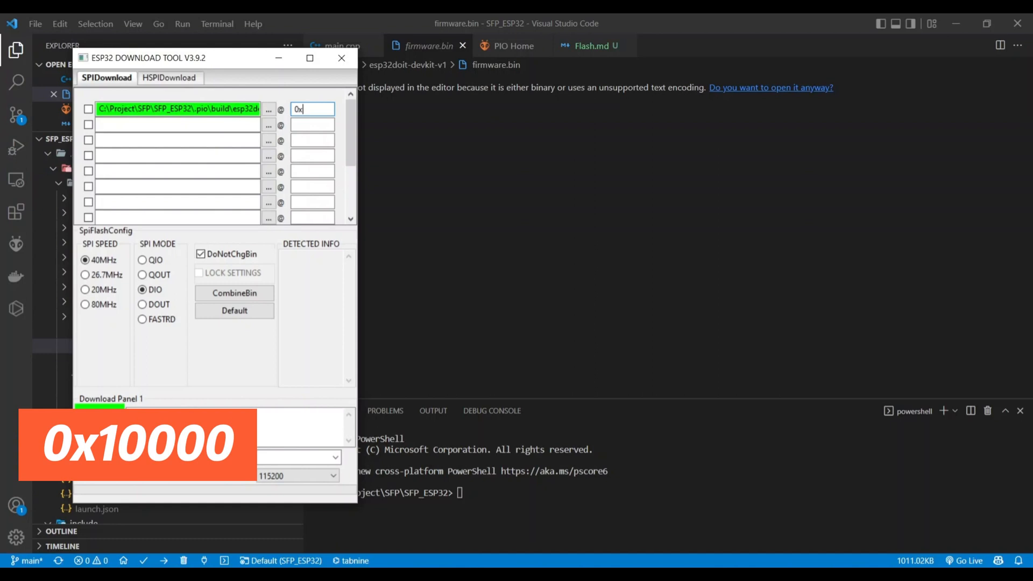
# Give the firmware.bin row address 0x10000 and tick it for flashing
pyautogui.write('10000')
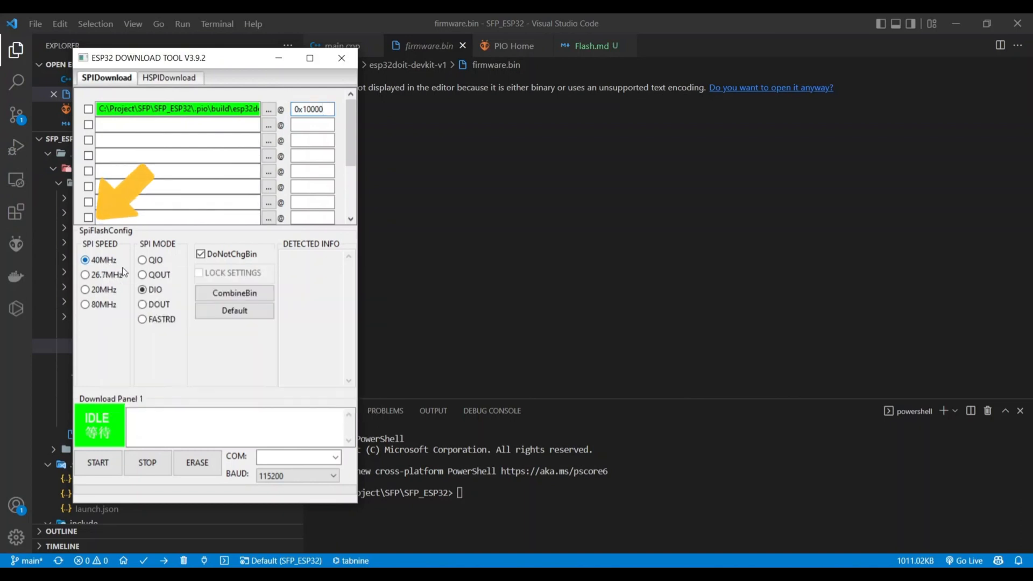
pyautogui.moveTo(234, 311)
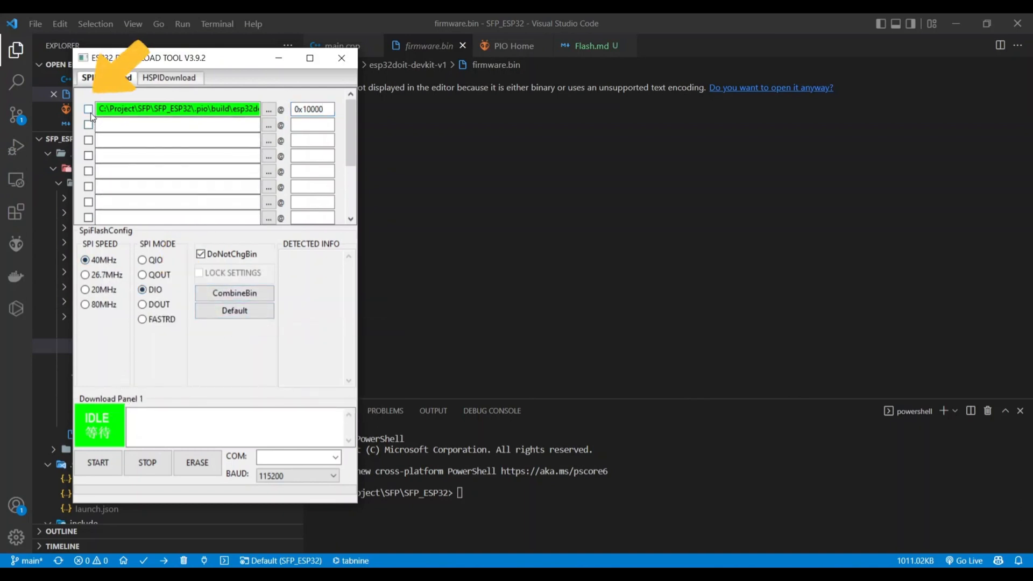
pyautogui.click(88, 109)
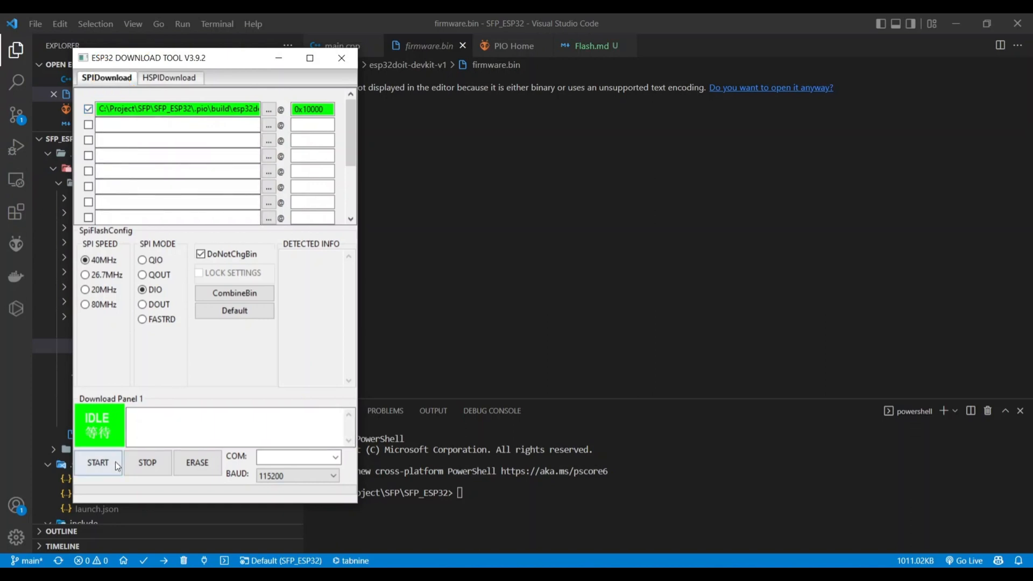
# Select COM5 as the serial port and start flashing the board
pyautogui.click(335, 456)
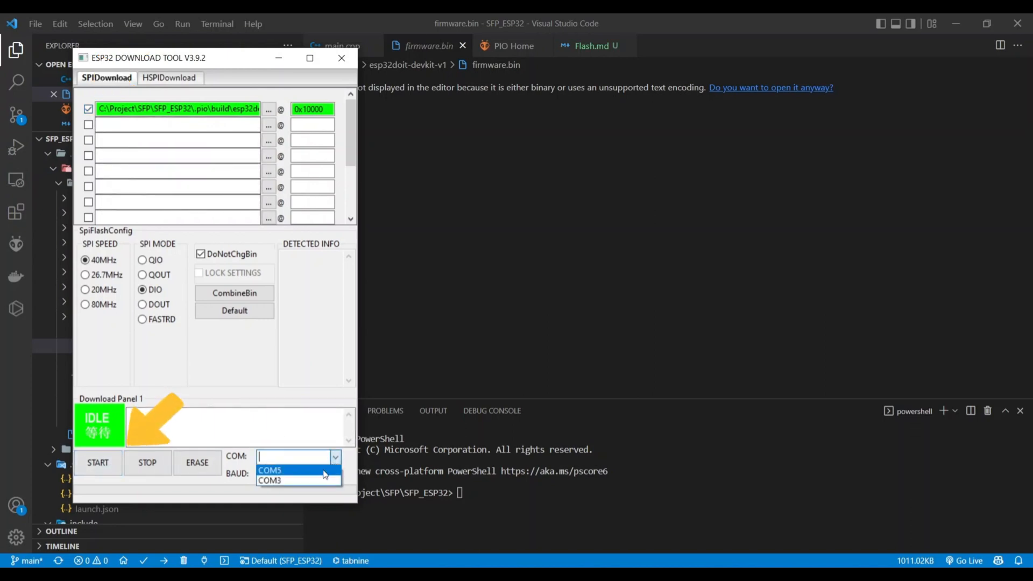
pyautogui.click(269, 470)
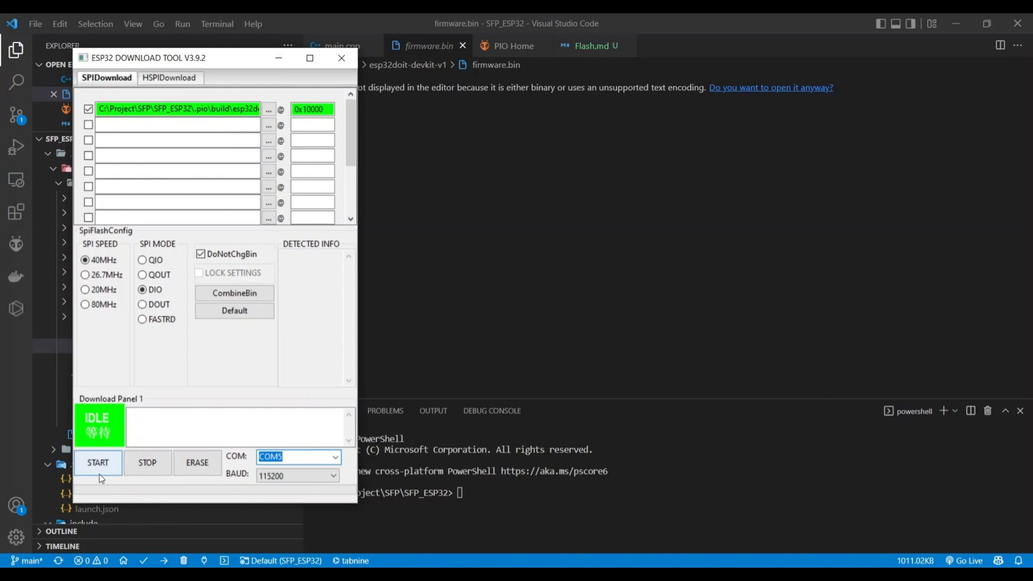
pyautogui.click(98, 462)
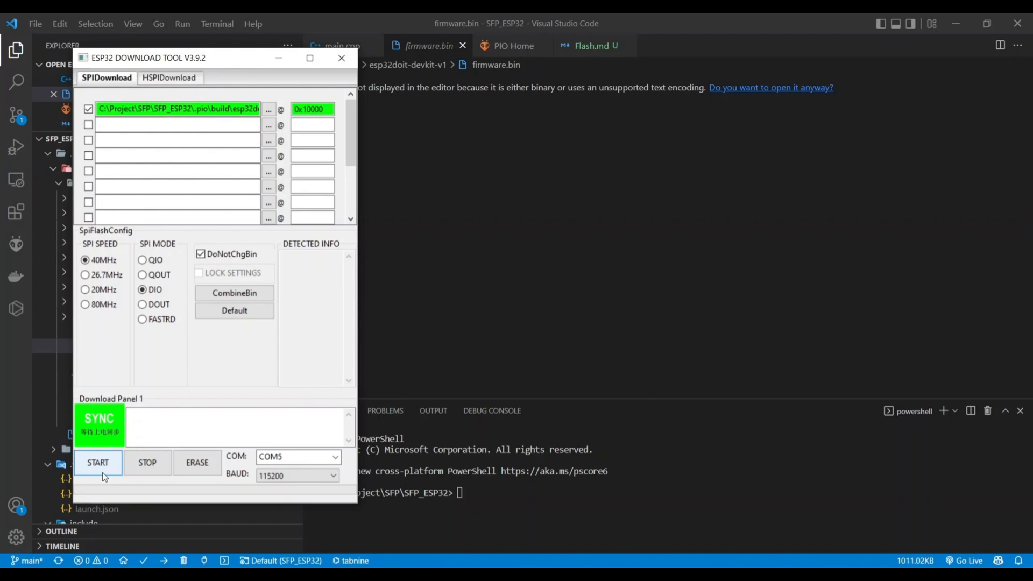
pyautogui.click(97, 461)
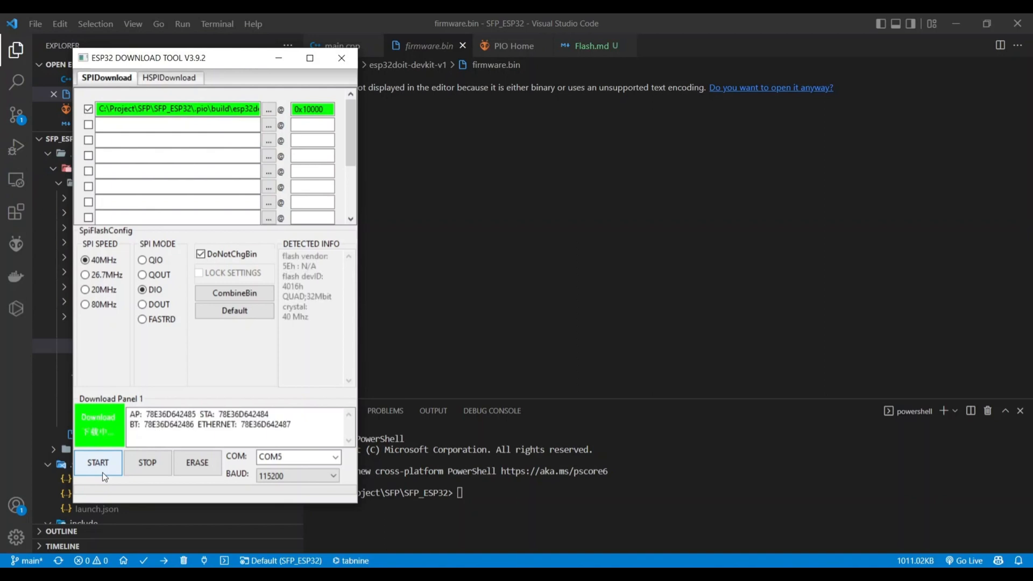